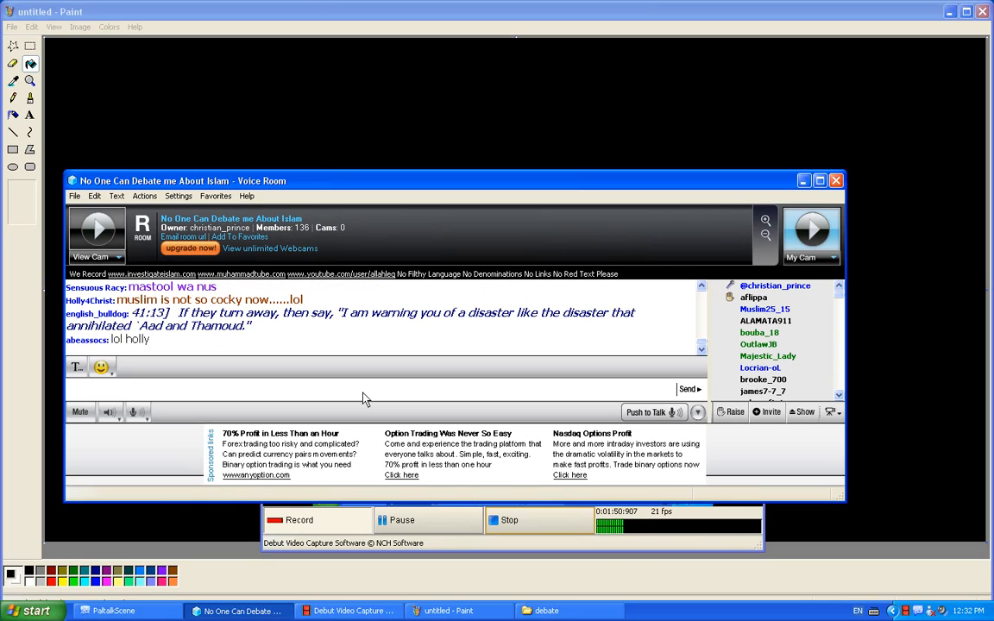
pyautogui.write('he knows we are ma')
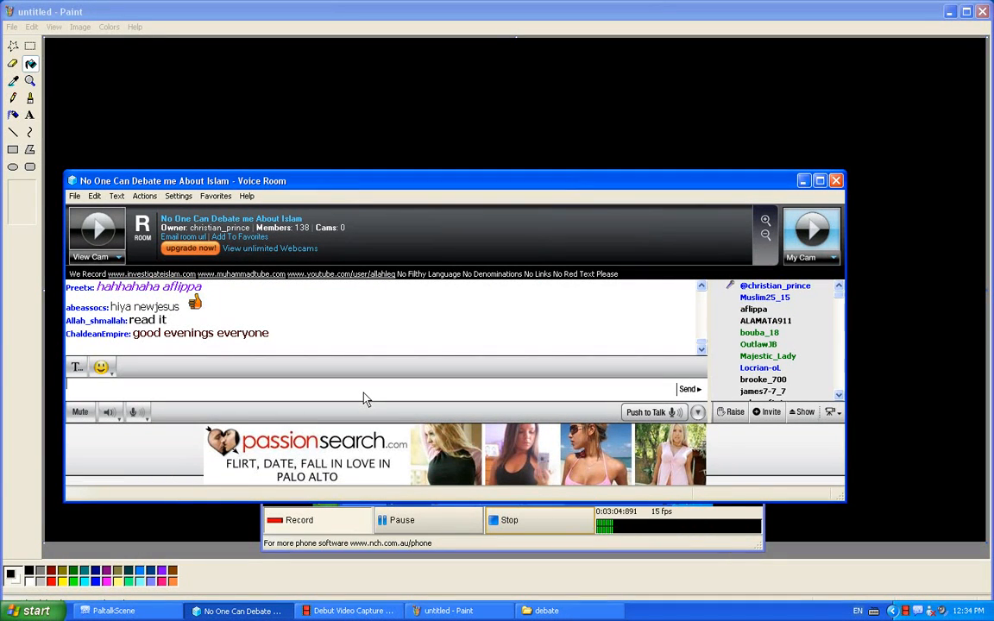
pyautogui.write('ok this')
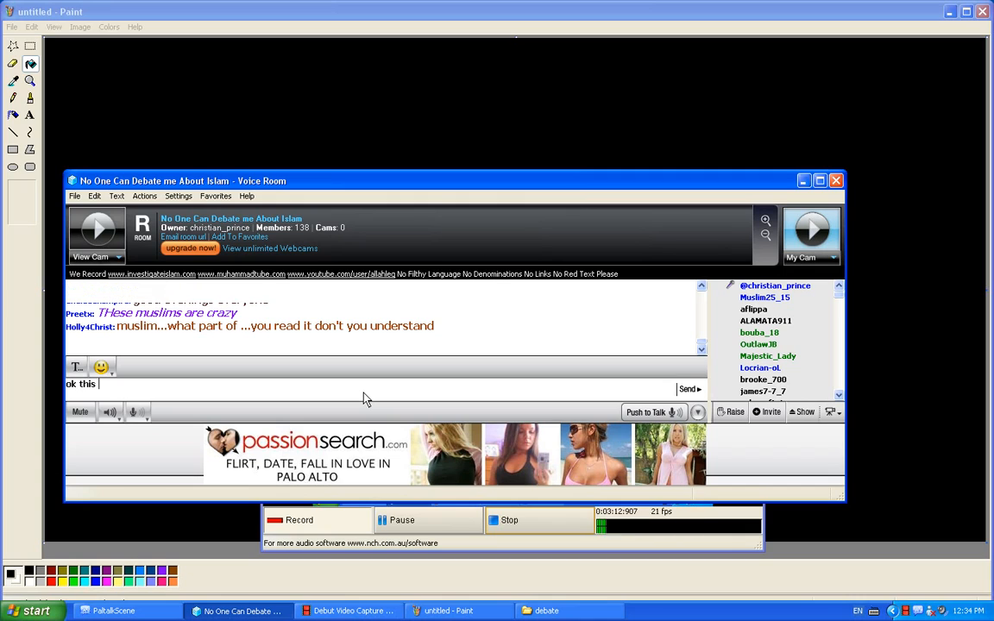